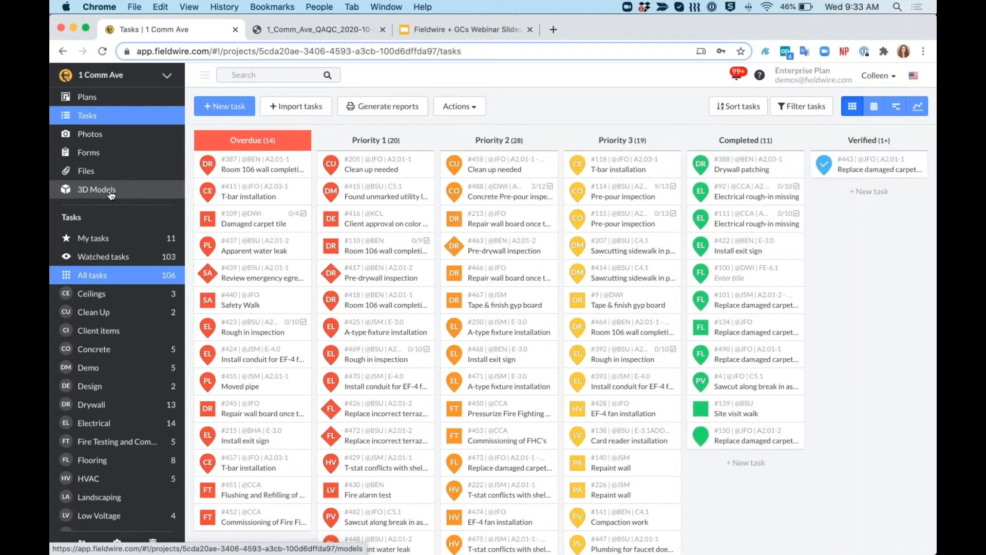
Go to the 1 Comm Ave project's 3D Models section from the sidebar.
left_click(96, 189)
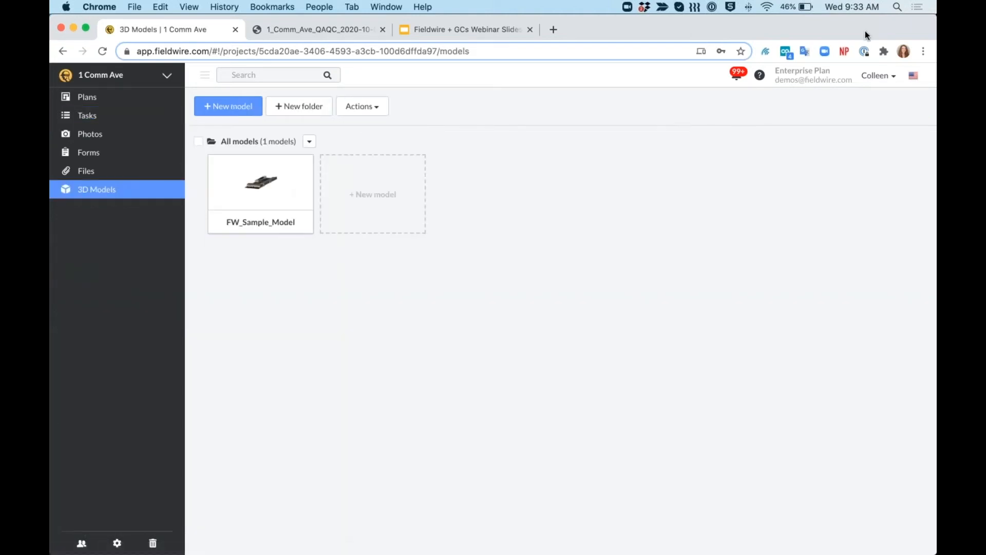
mouse_move(380, 220)
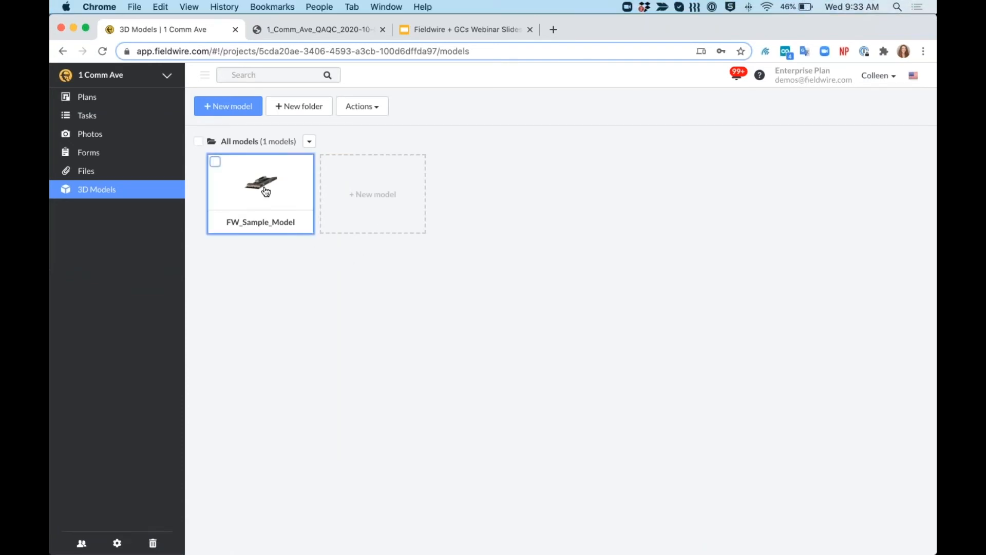
Load FW_Sample_Model into the 3D viewer from its thumbnail.
left_click(260, 184)
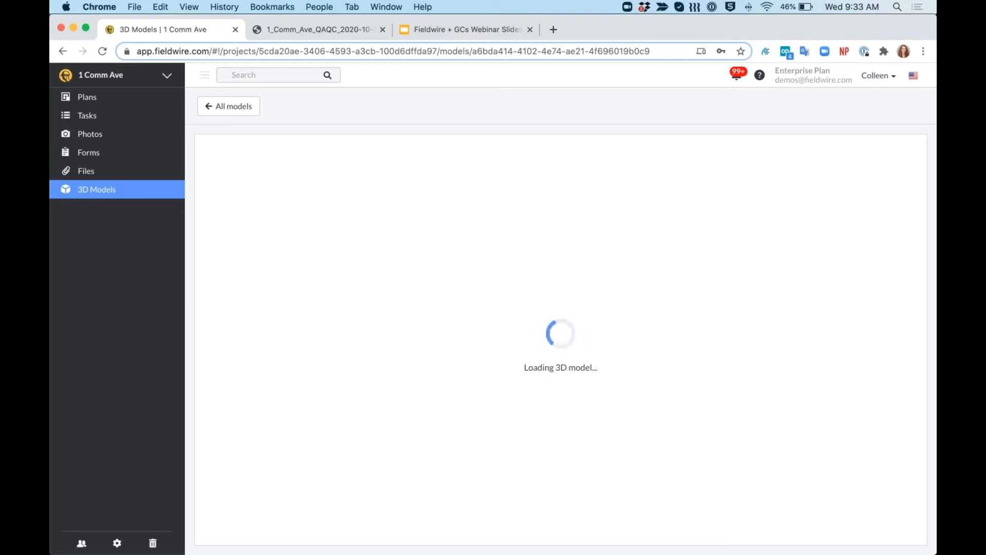
mouse_move(311, 186)
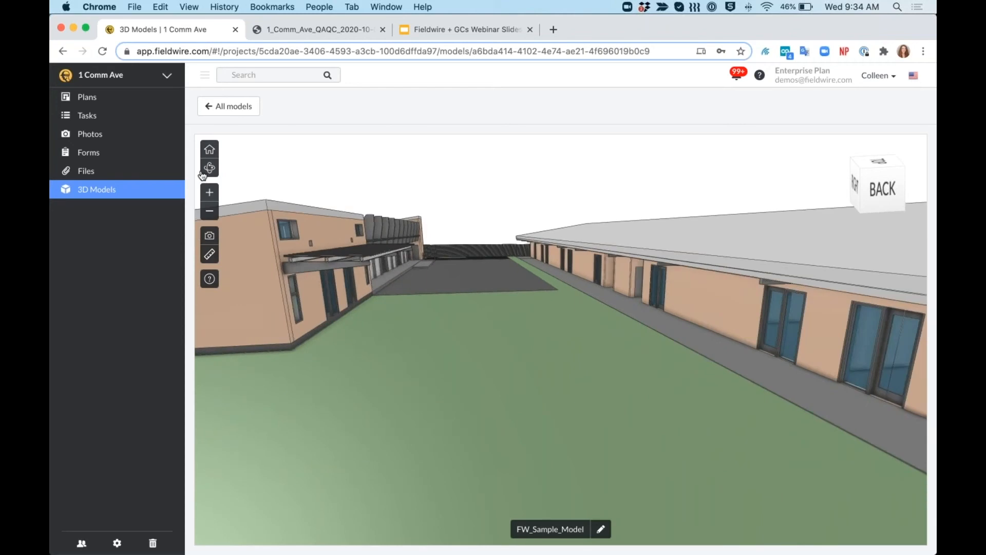
mouse_move(449, 332)
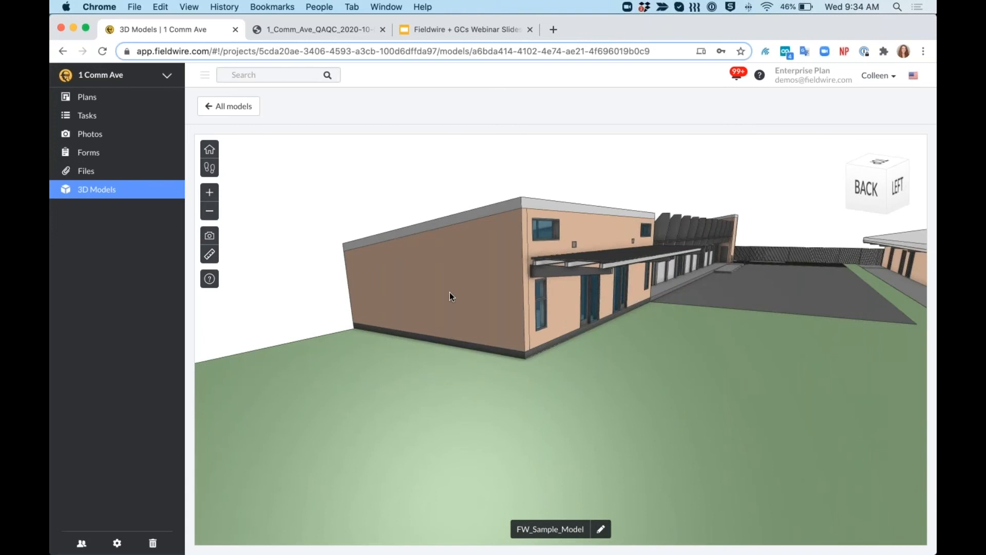
Show the Properties window for the end exterior wall via its context menu.
right_click(450, 293)
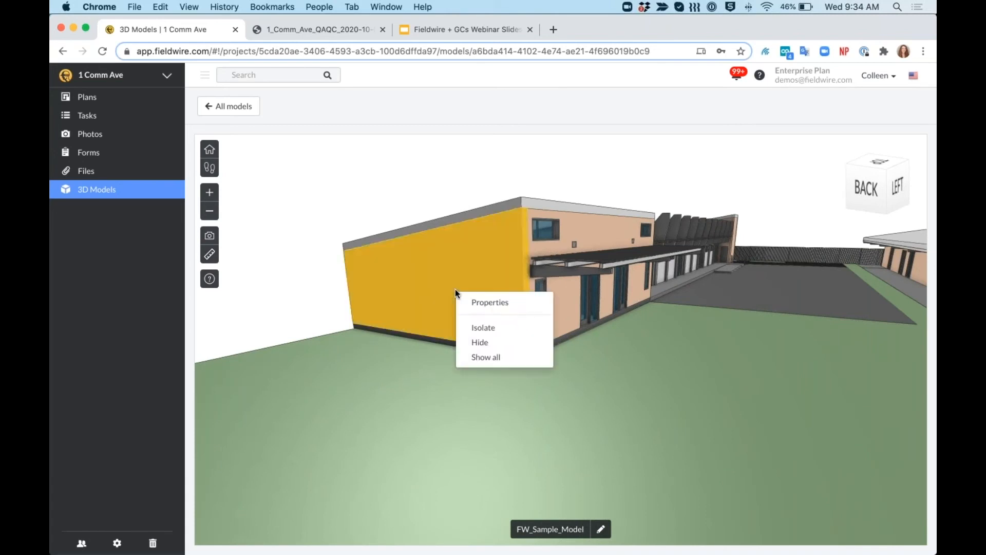
mouse_move(503, 326)
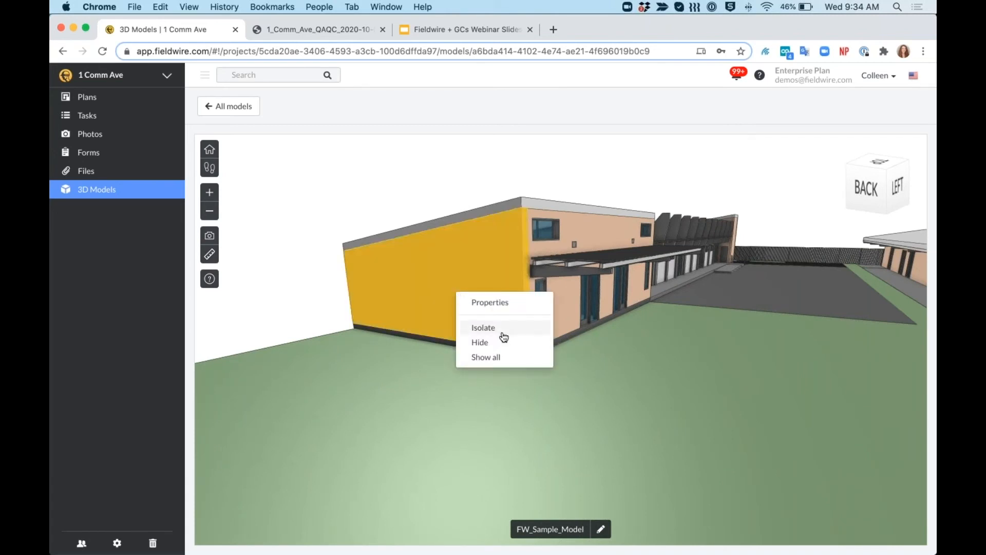
mouse_move(502, 341)
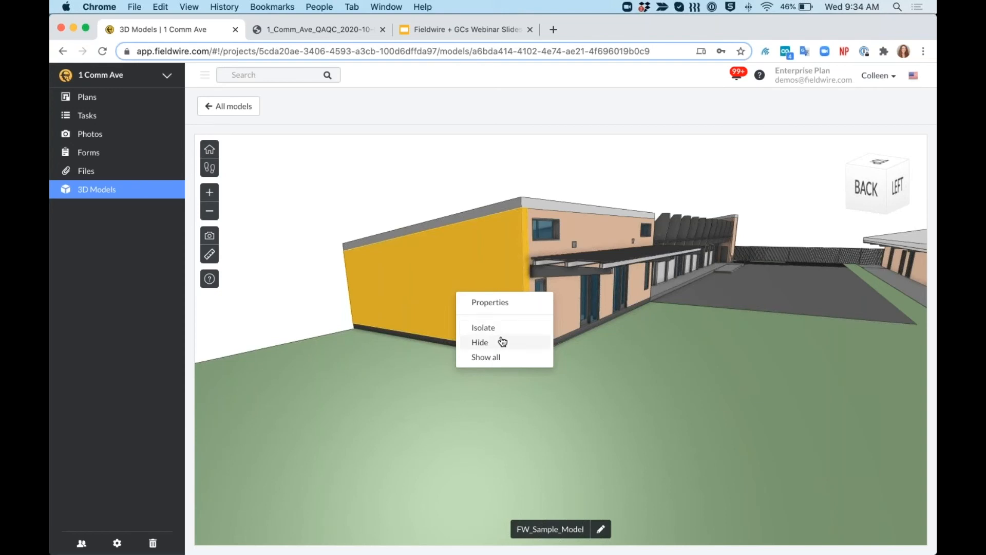
left_click(489, 302)
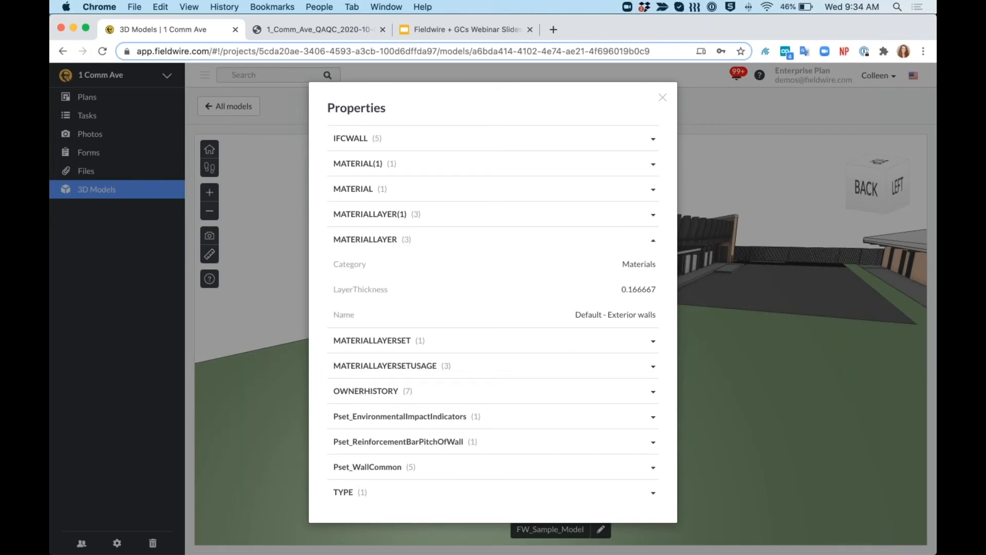
mouse_move(619, 317)
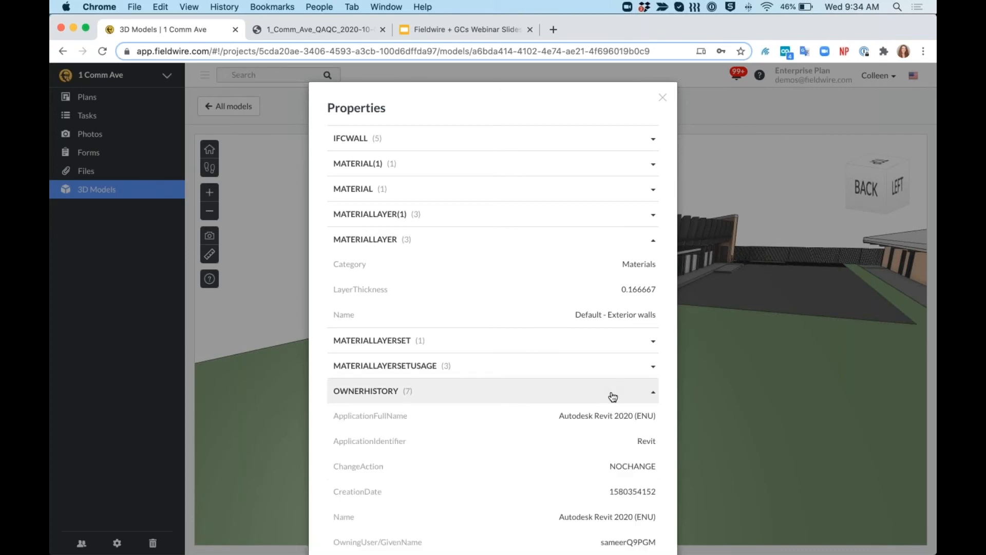
Collapse the OWNERHISTORY and MATERIALLAYER sections, then close the wall's Properties window.
scroll("down", 3)
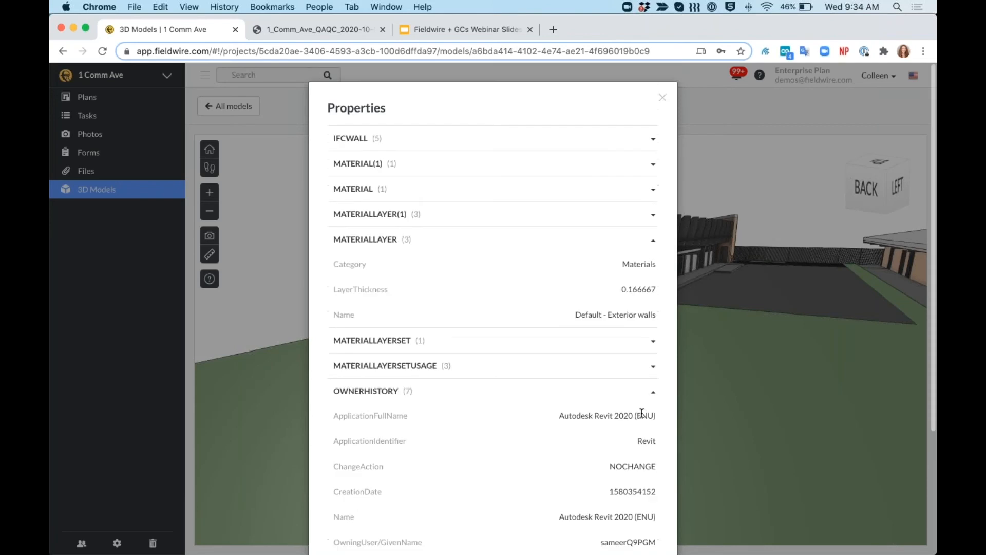
left_click(653, 390)
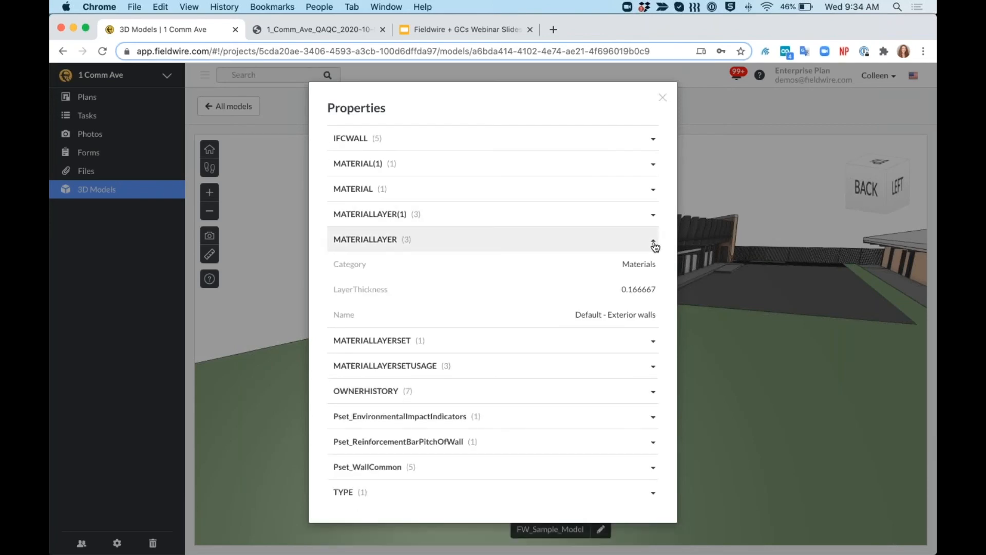
left_click(654, 245)
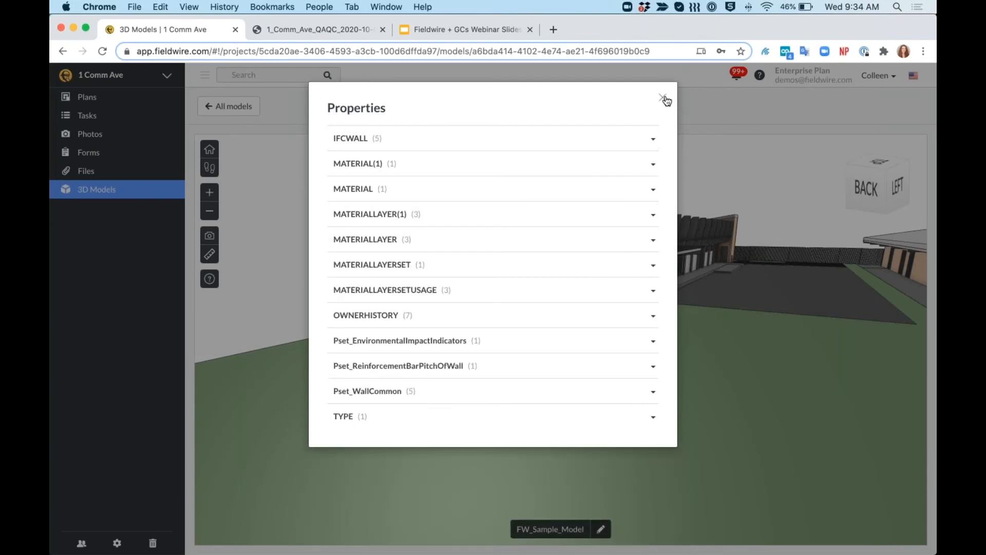
left_click(665, 99)
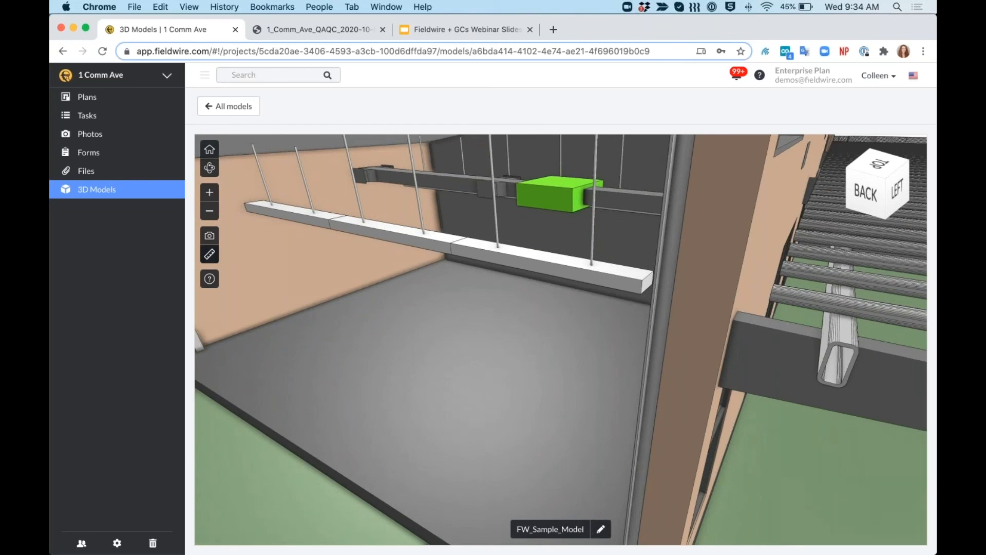
Measure the 5' 5" distance from the cable tray to the duct above.
left_click(210, 254)
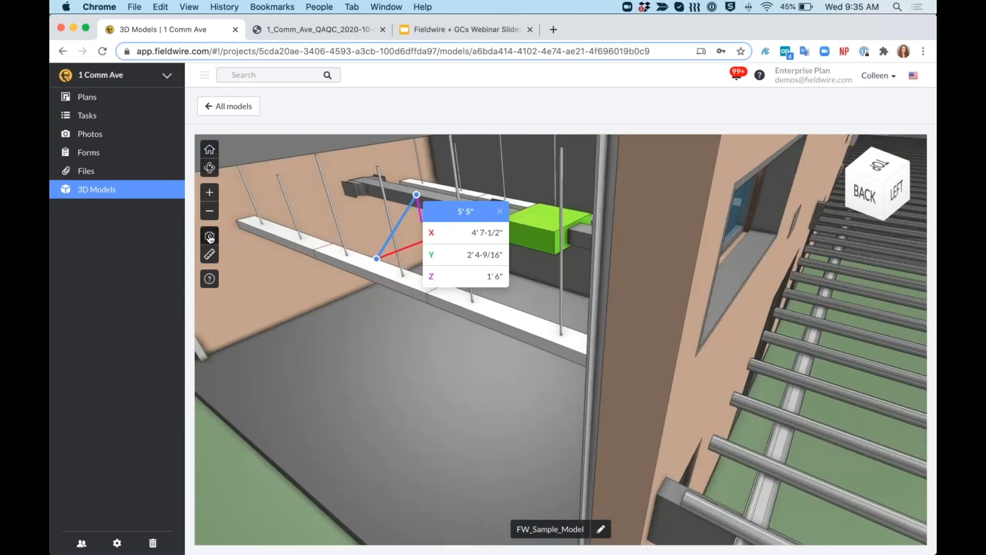
Capture and save a photo of the measured interior view, then leave capture mode.
left_click(210, 235)
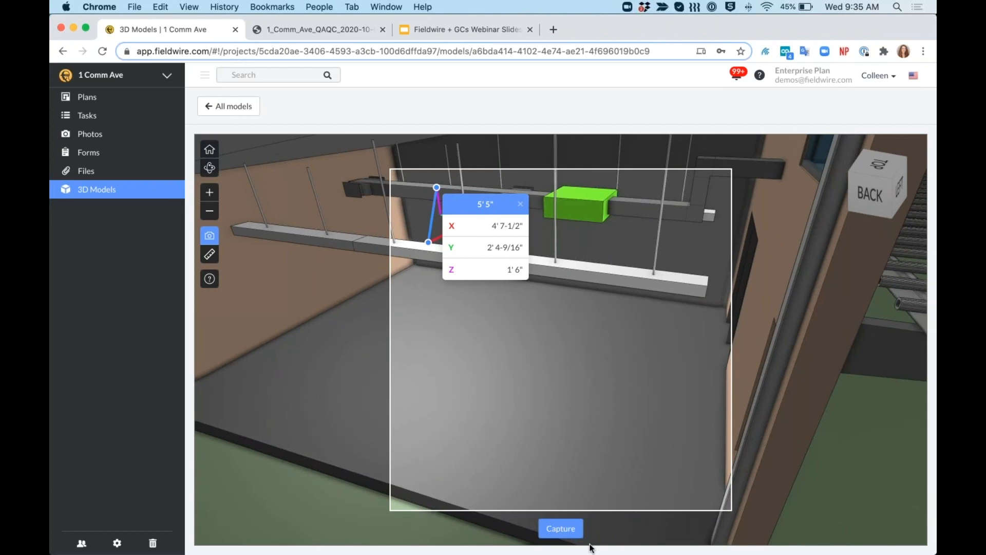
mouse_move(561, 528)
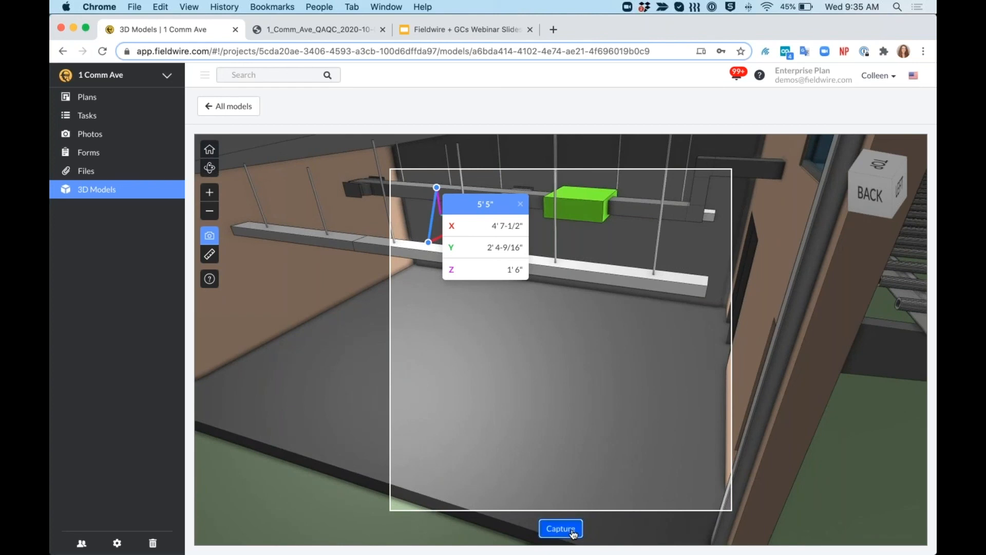
left_click(560, 528)
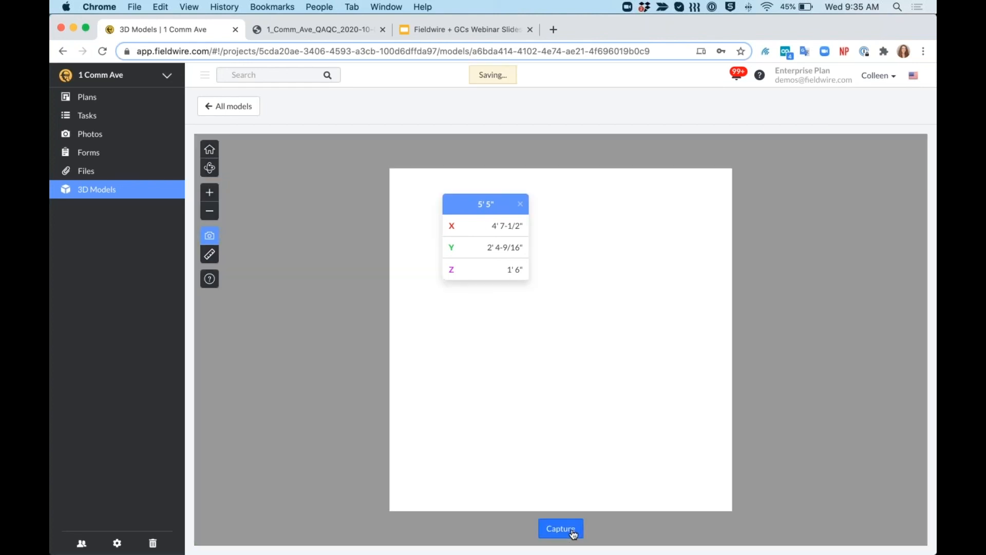
left_click(558, 529)
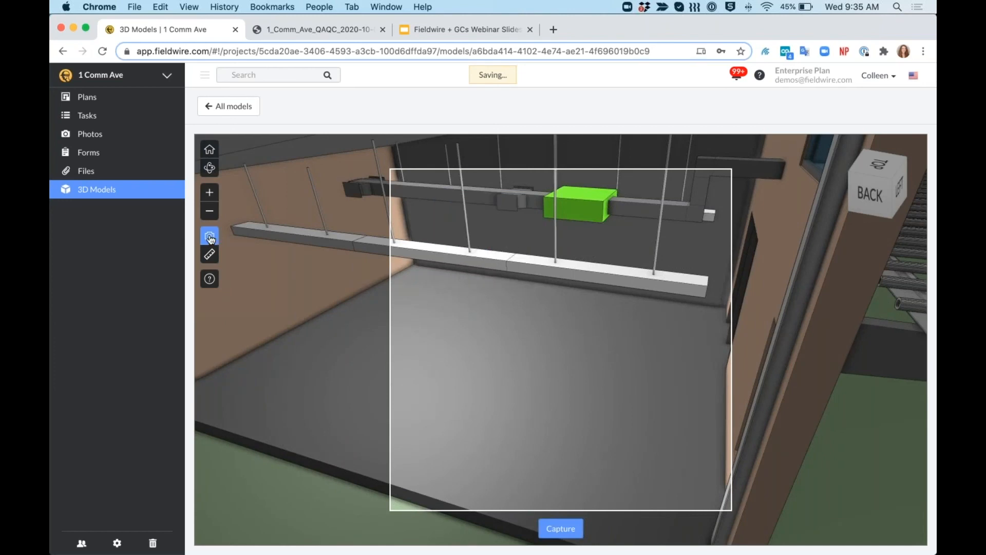
left_click(210, 278)
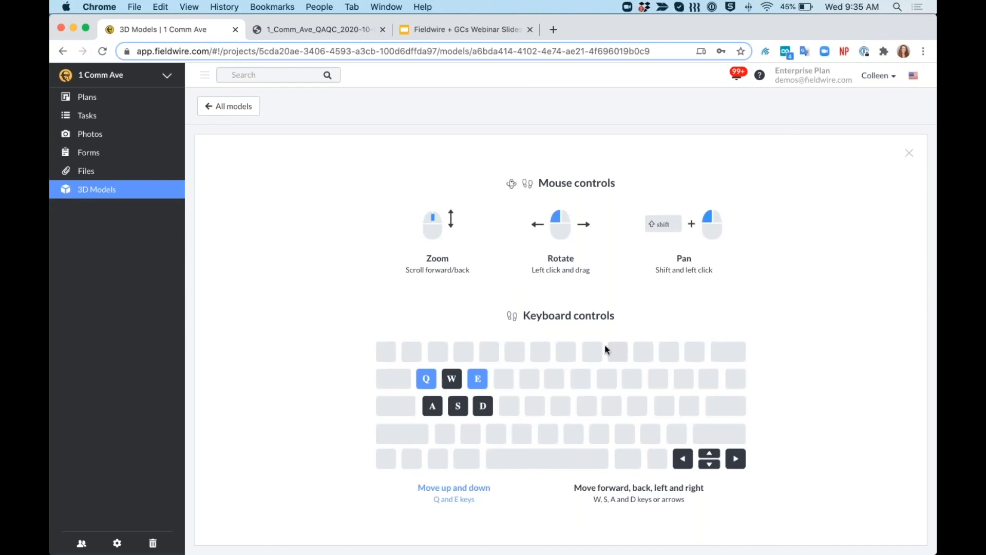
mouse_move(526, 172)
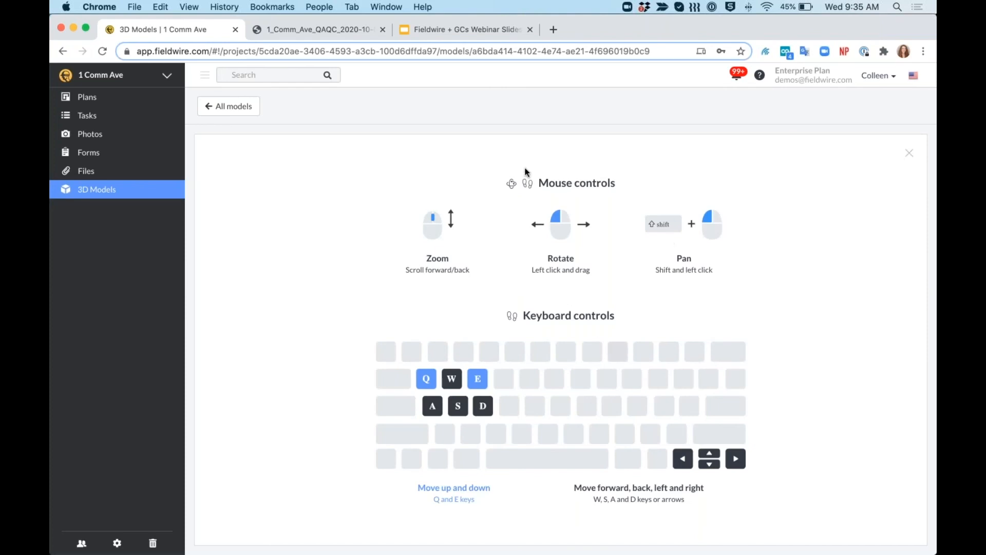
mouse_move(906, 157)
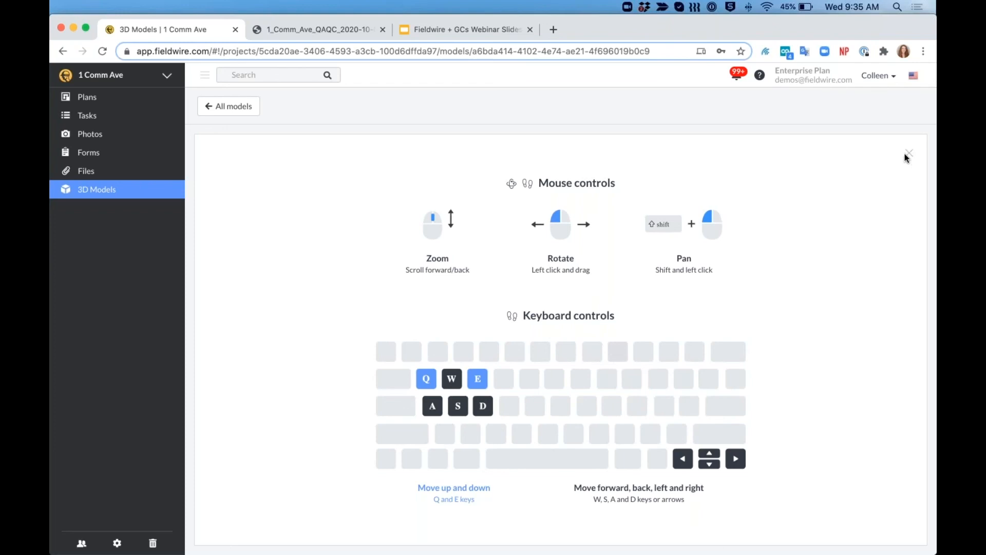
left_click(908, 153)
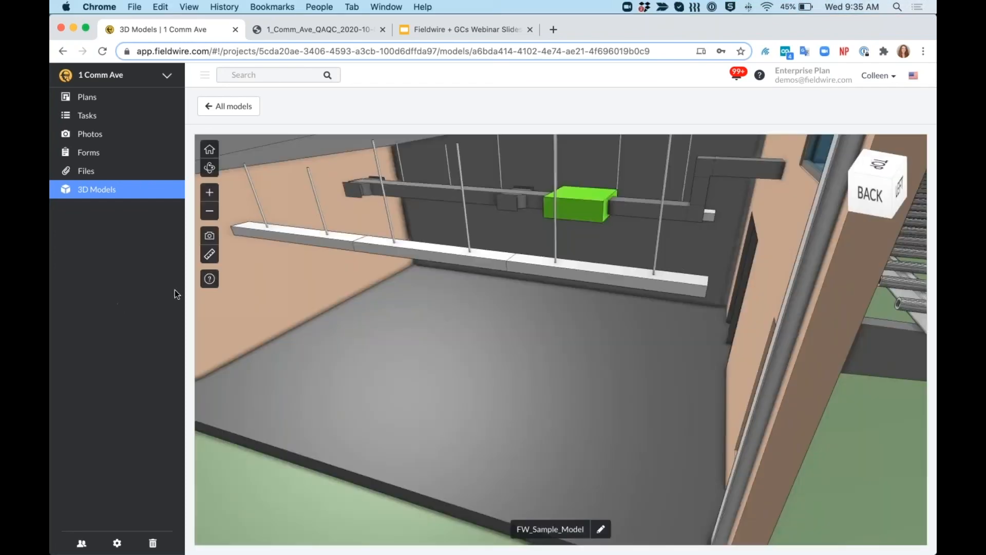